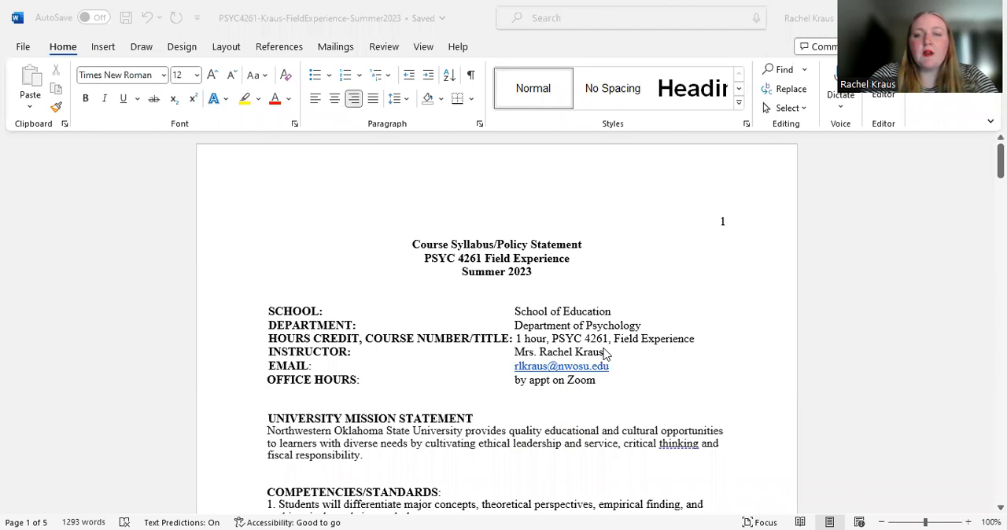
pyautogui.moveTo(611, 376)
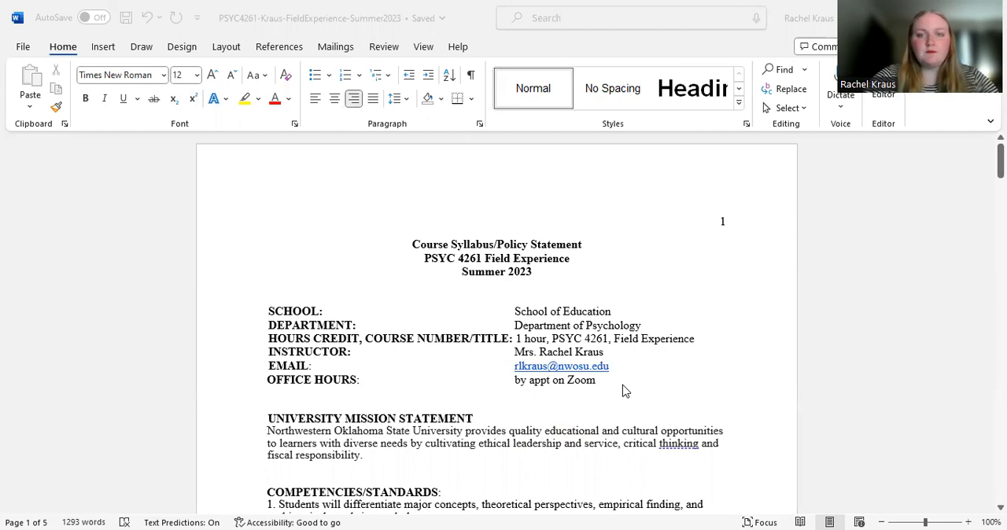
pyautogui.scroll(-3)
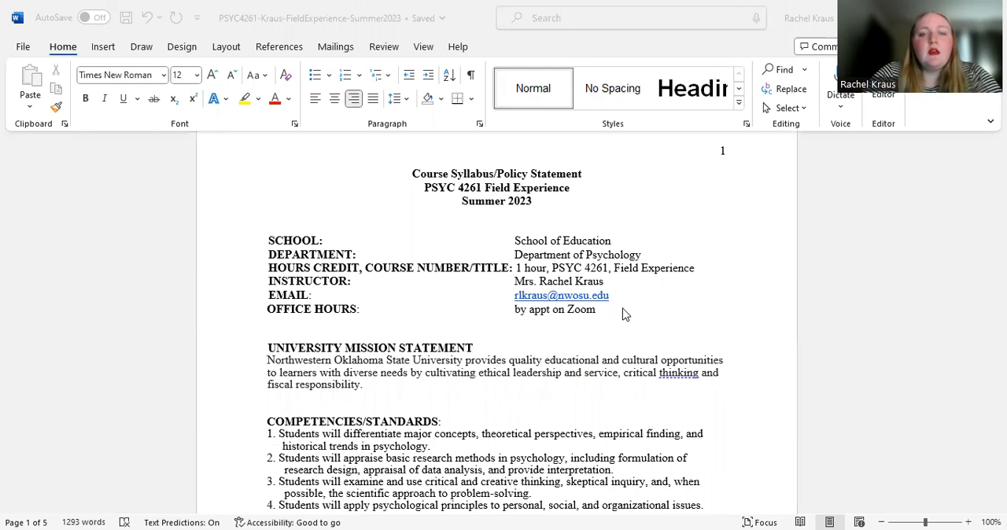
pyautogui.scroll(-3)
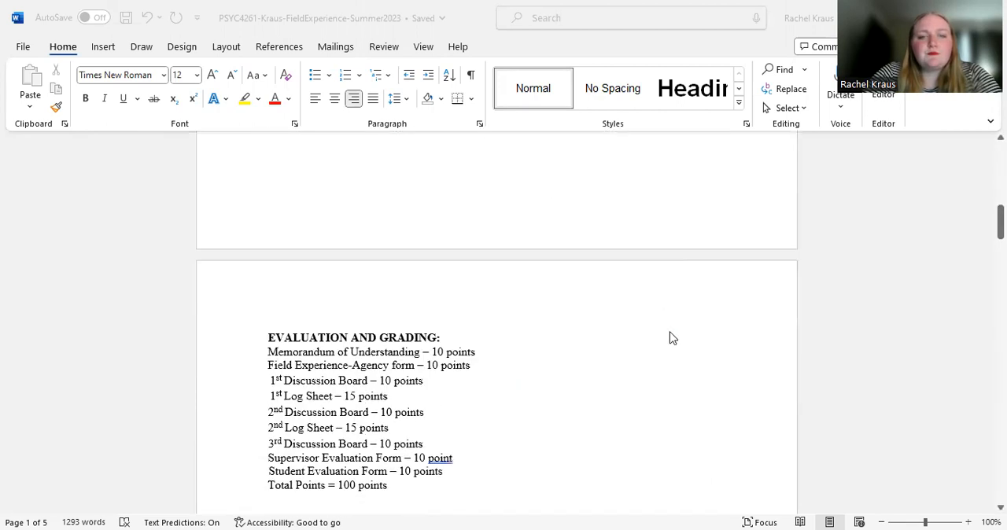
pyautogui.scroll(-3)
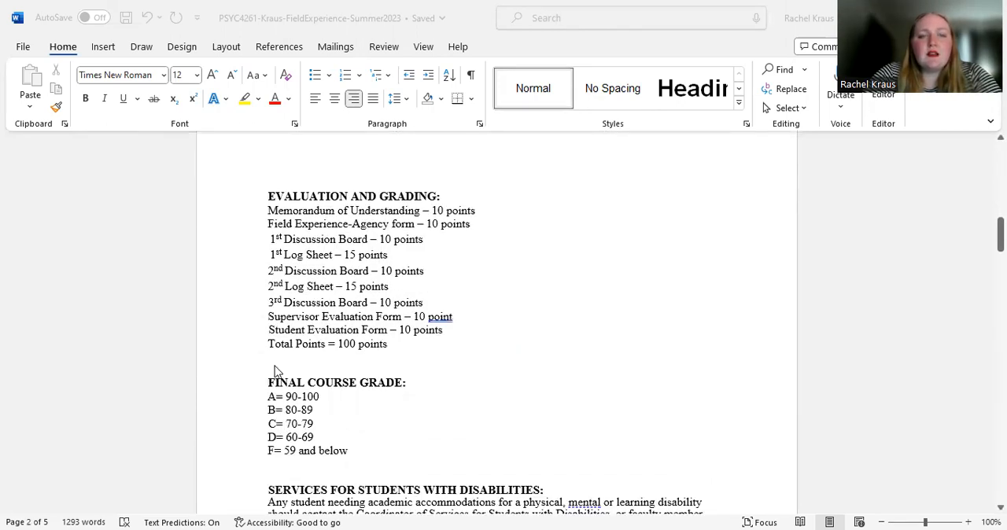
pyautogui.moveTo(740, 276)
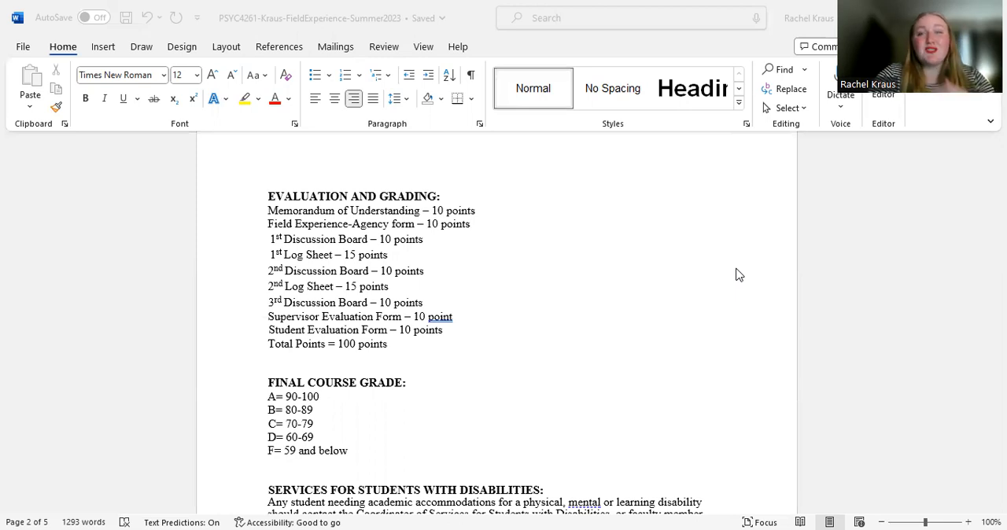
pyautogui.moveTo(749, 330)
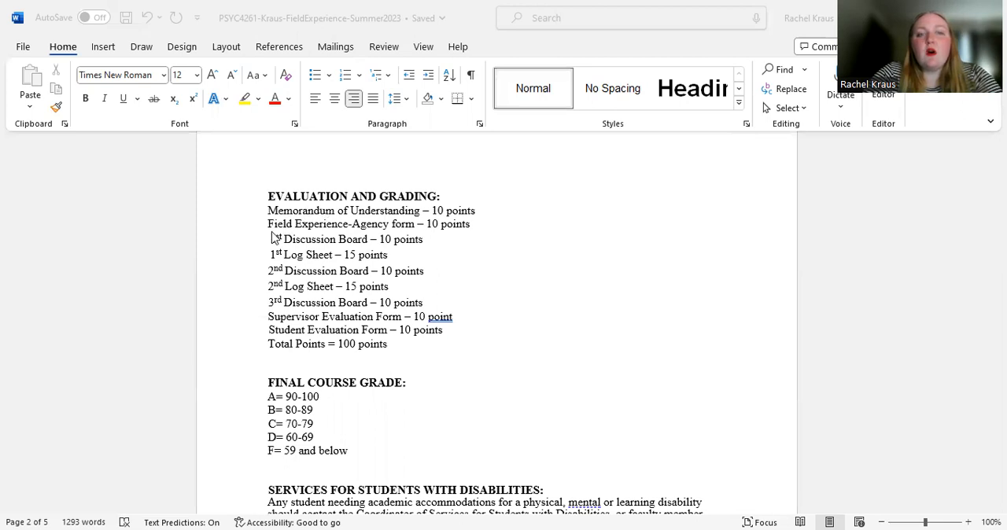
pyautogui.moveTo(277, 280)
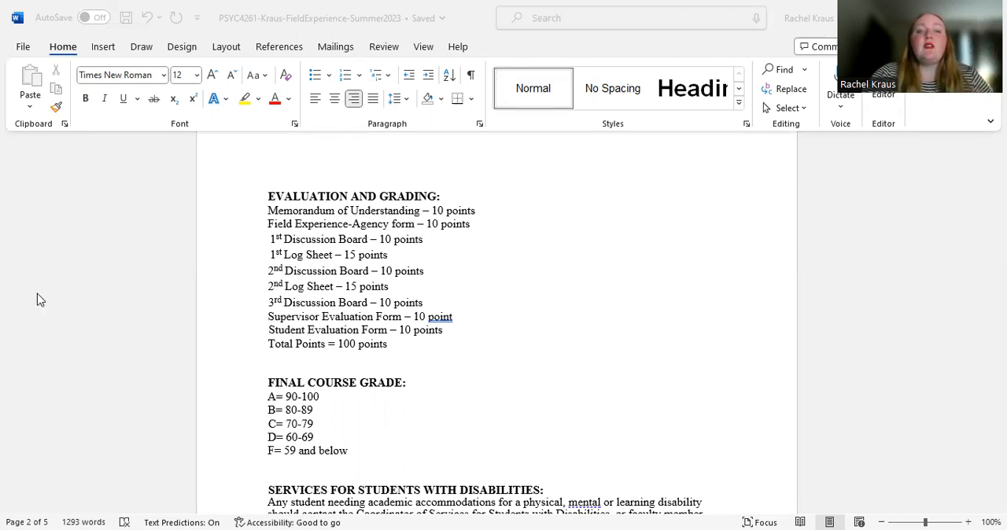
pyautogui.moveTo(597, 266)
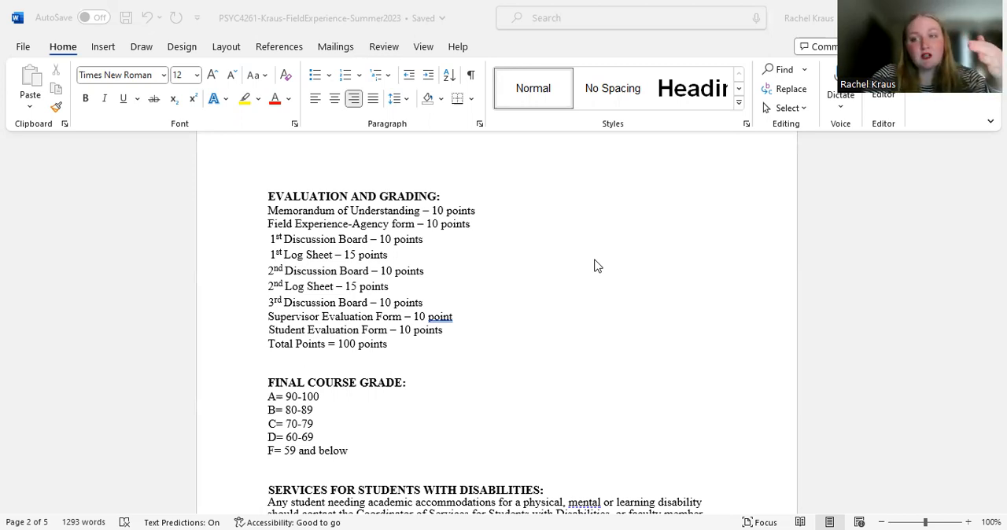
pyautogui.moveTo(418, 279)
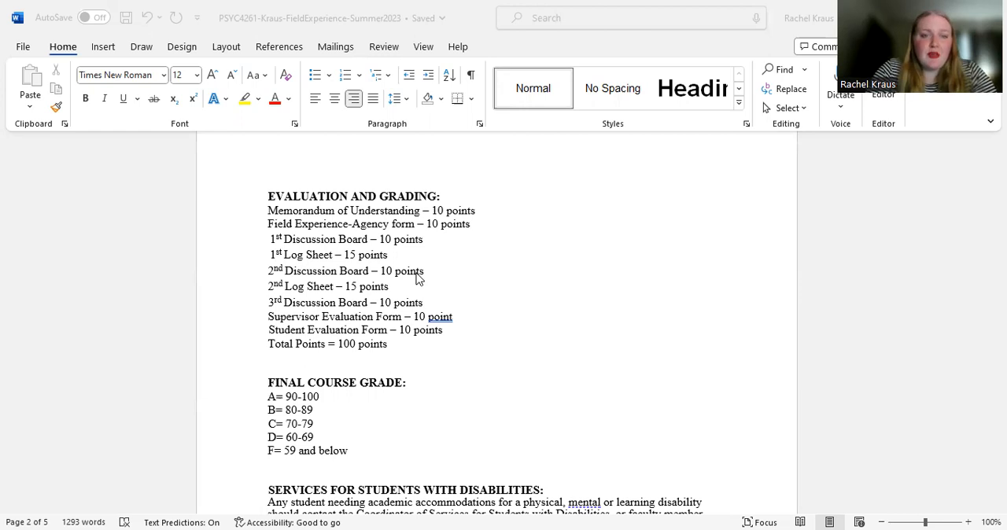
pyautogui.moveTo(378, 259)
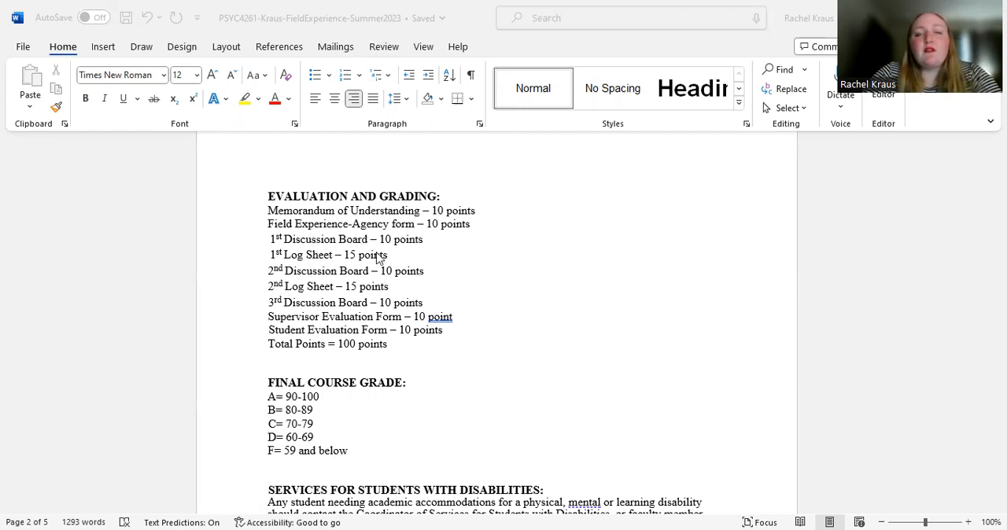
pyautogui.moveTo(355, 309)
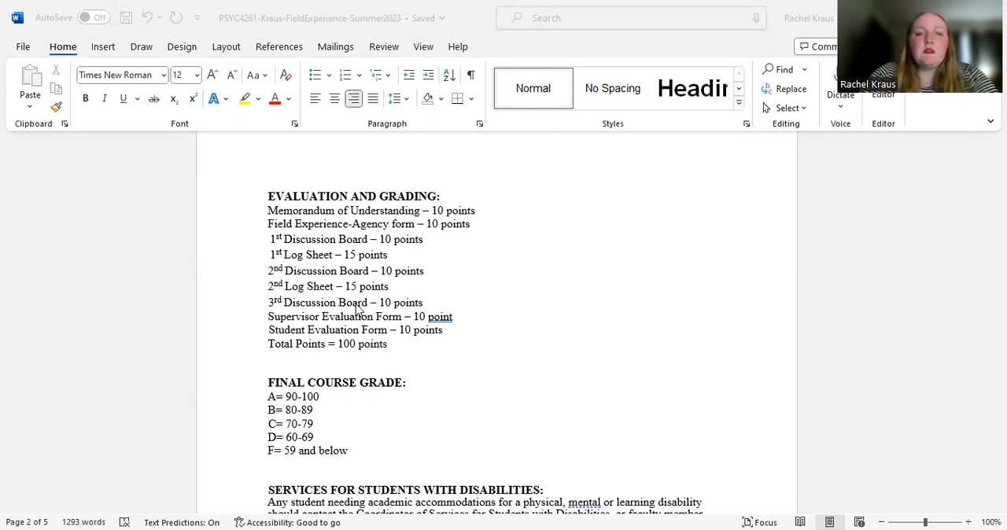
pyautogui.moveTo(504, 289)
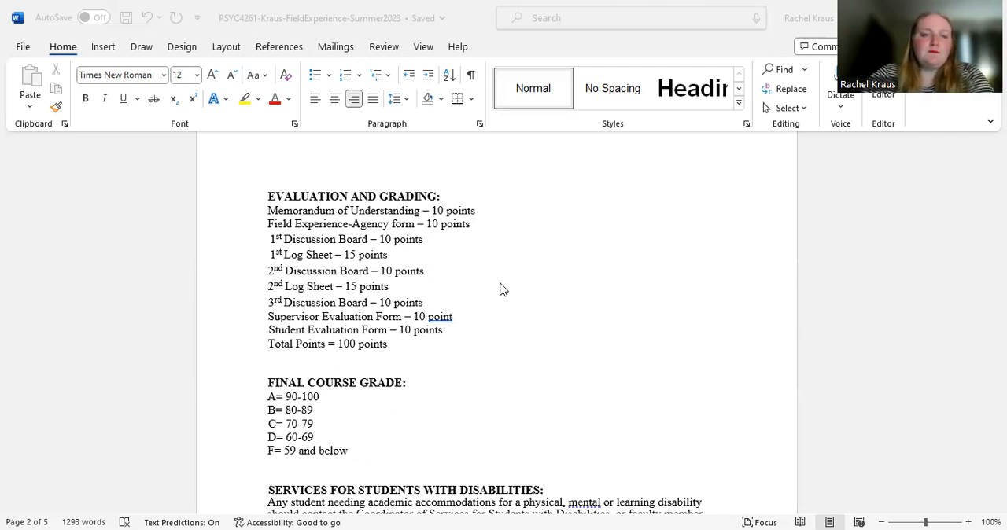
pyautogui.scroll(-3)
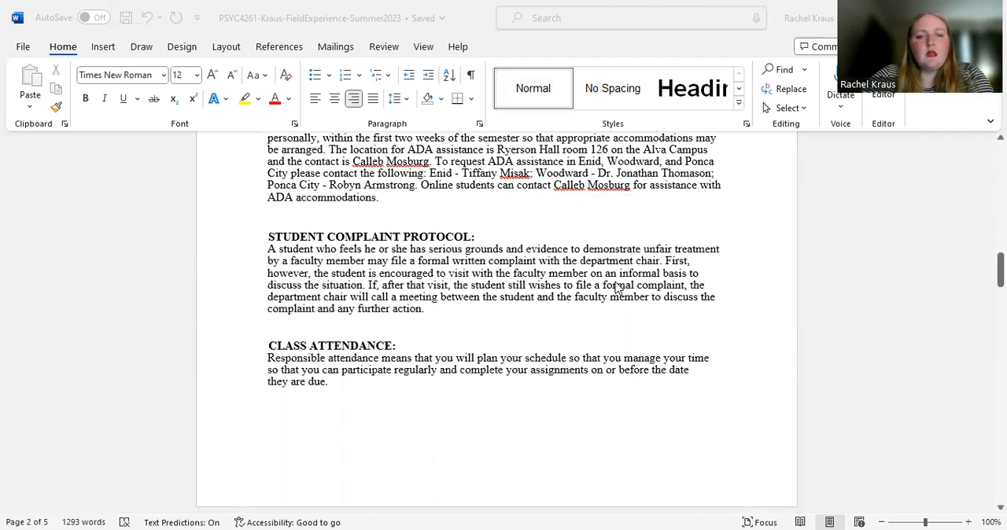
pyautogui.scroll(-3)
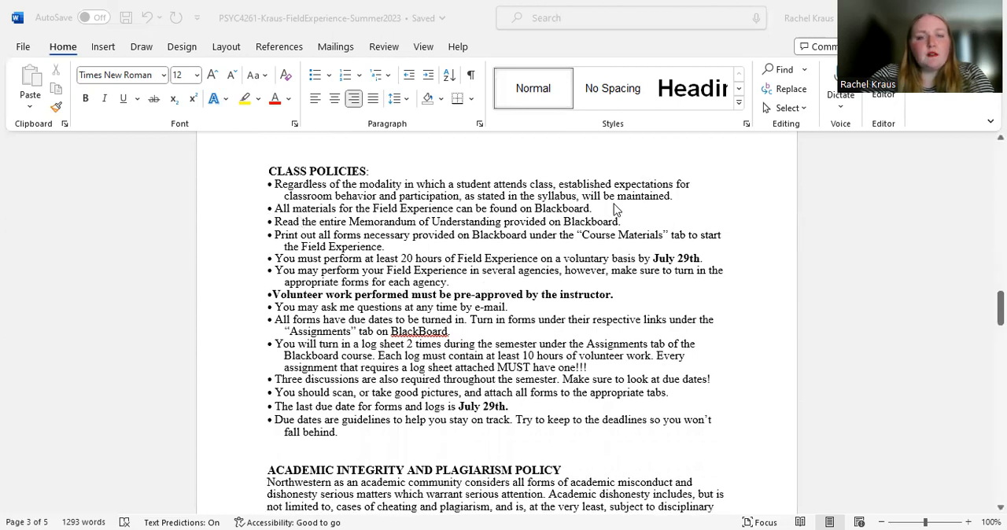
pyautogui.moveTo(322, 283)
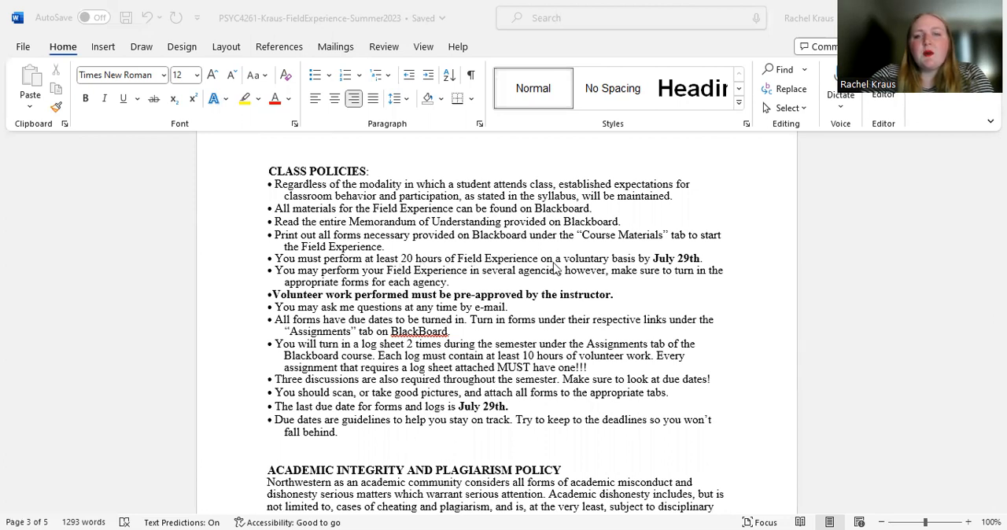
pyautogui.moveTo(570, 270)
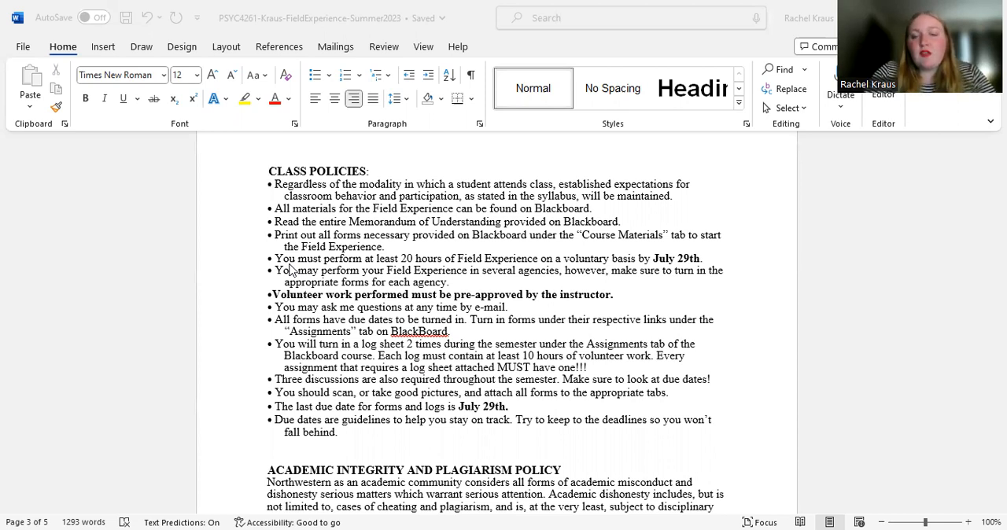
pyautogui.moveTo(716, 276)
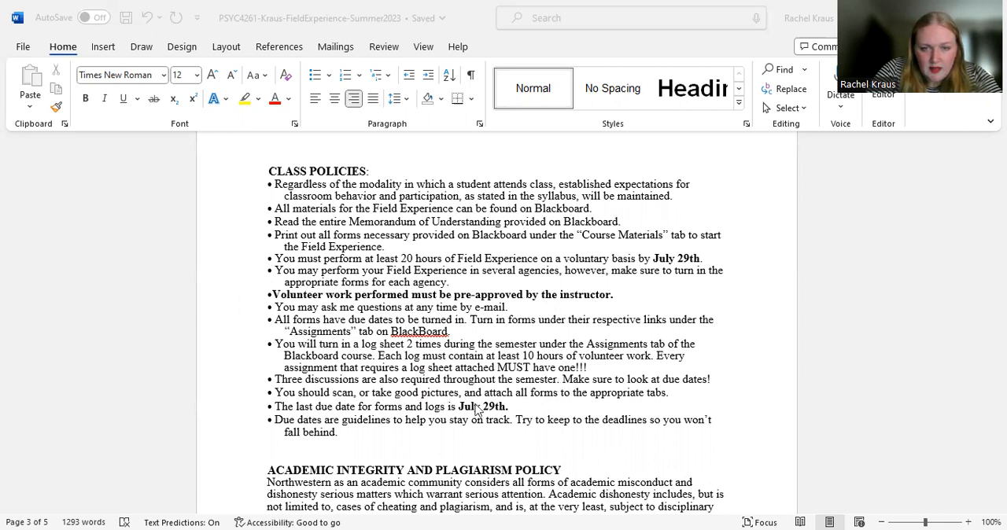
pyautogui.moveTo(692, 253)
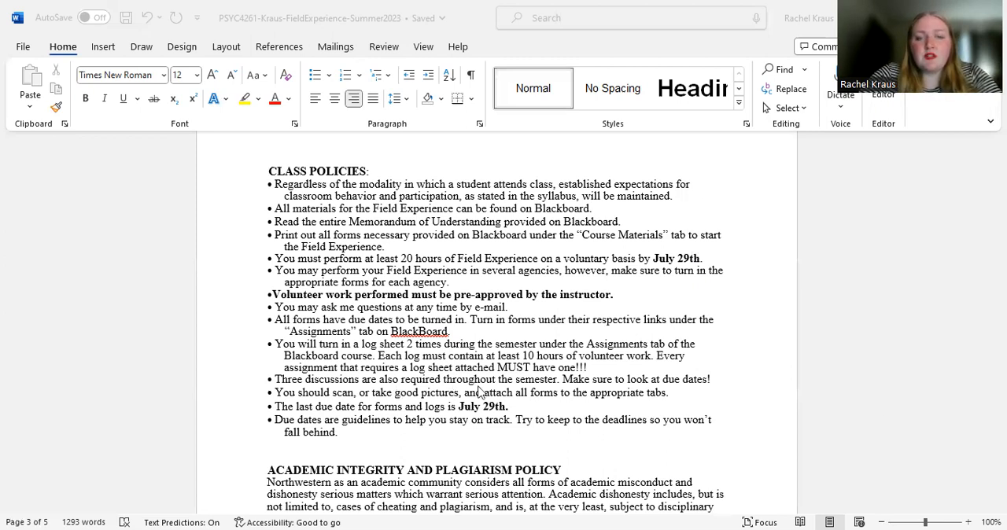
pyautogui.moveTo(727, 379)
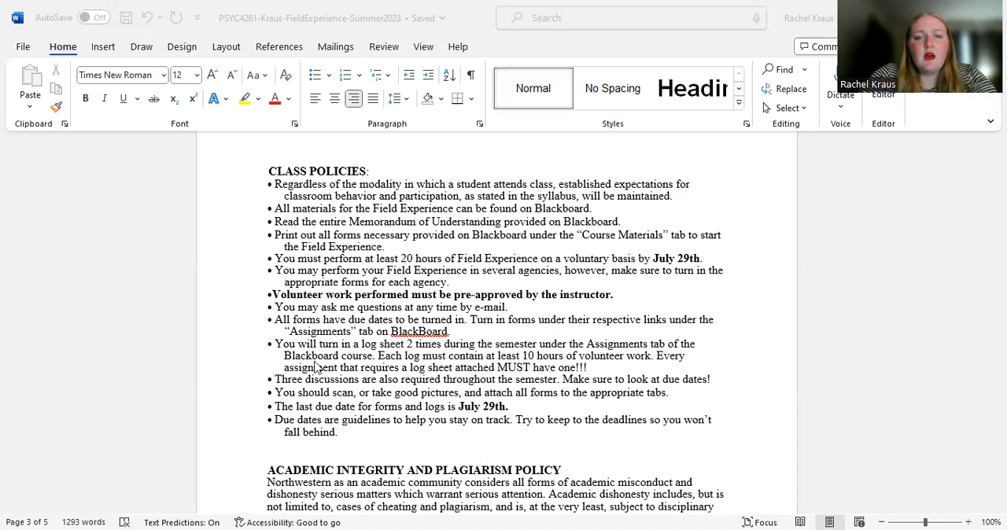
pyautogui.moveTo(323, 384)
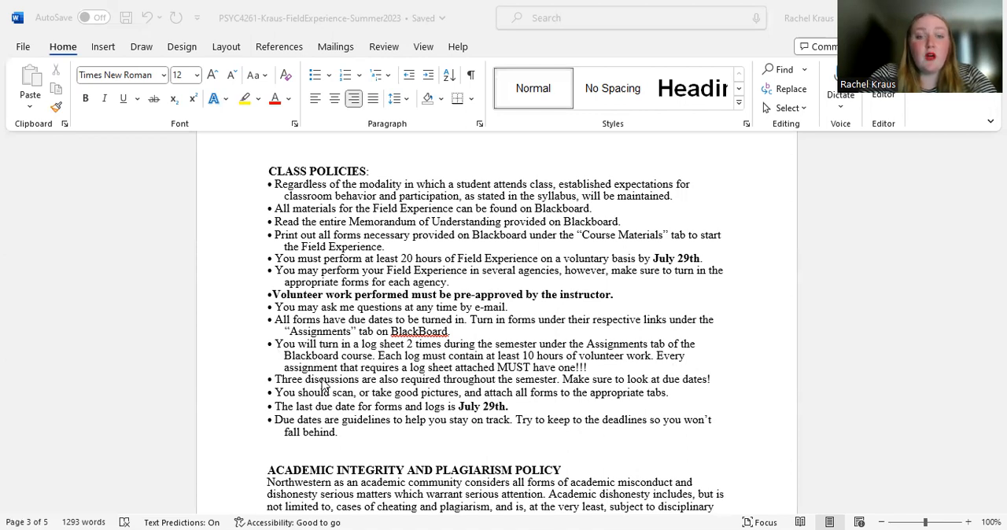
pyautogui.moveTo(538, 362)
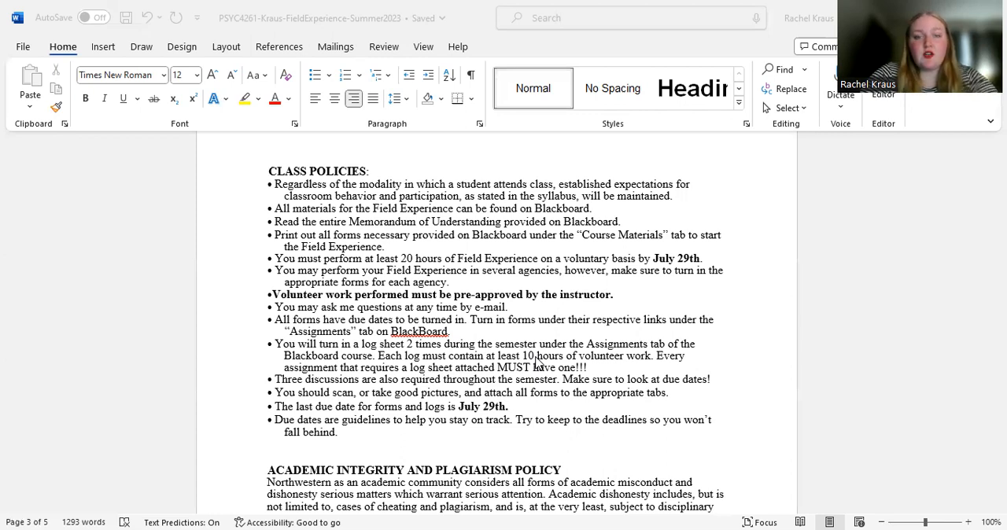
pyautogui.scroll(-3)
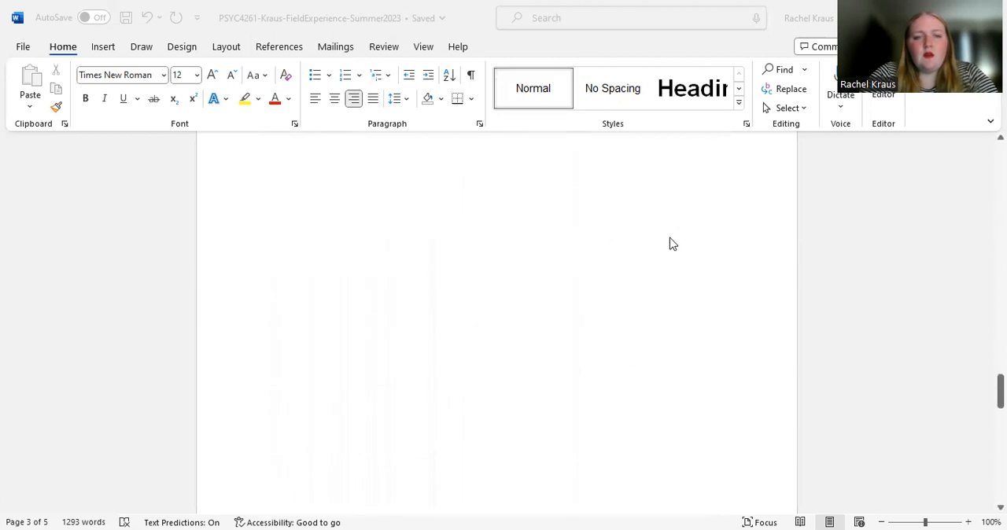
pyautogui.scroll(-3)
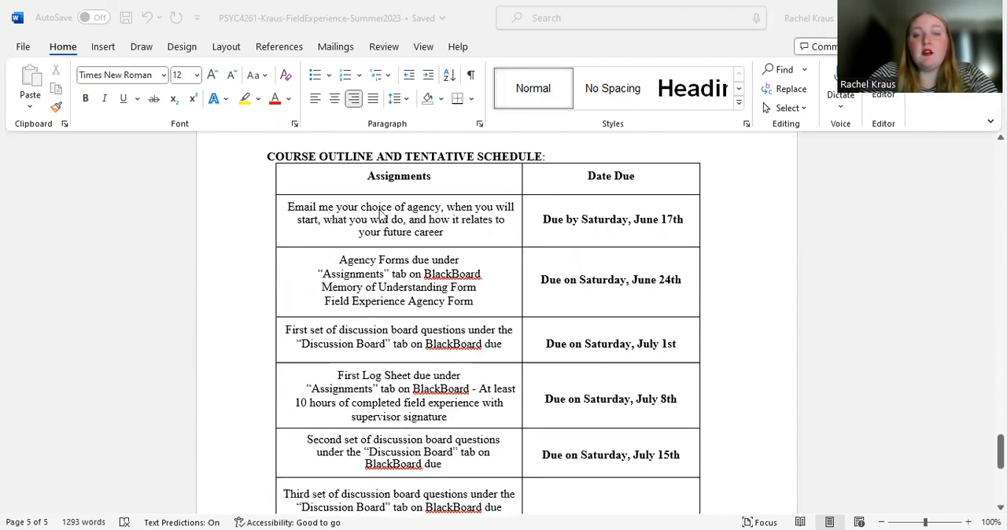
pyautogui.moveTo(475, 230)
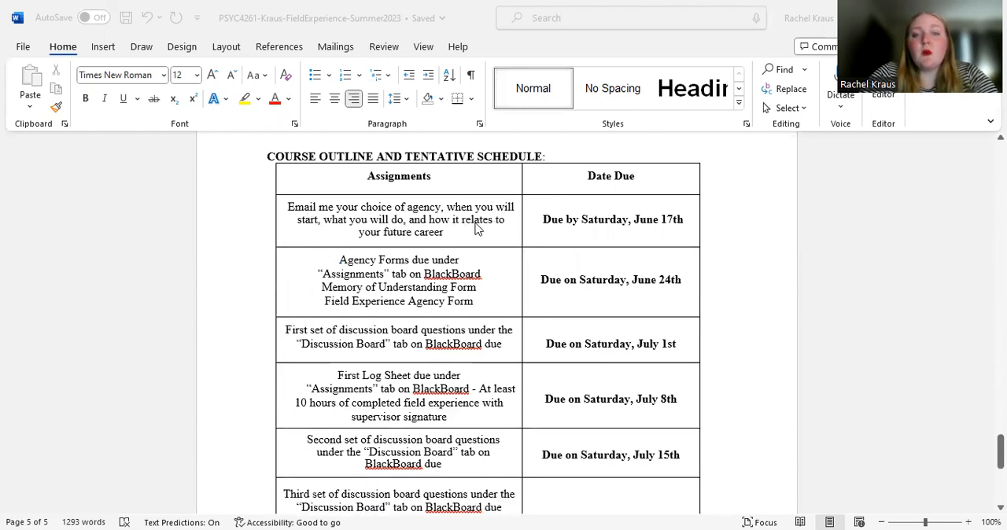
pyautogui.moveTo(669, 217)
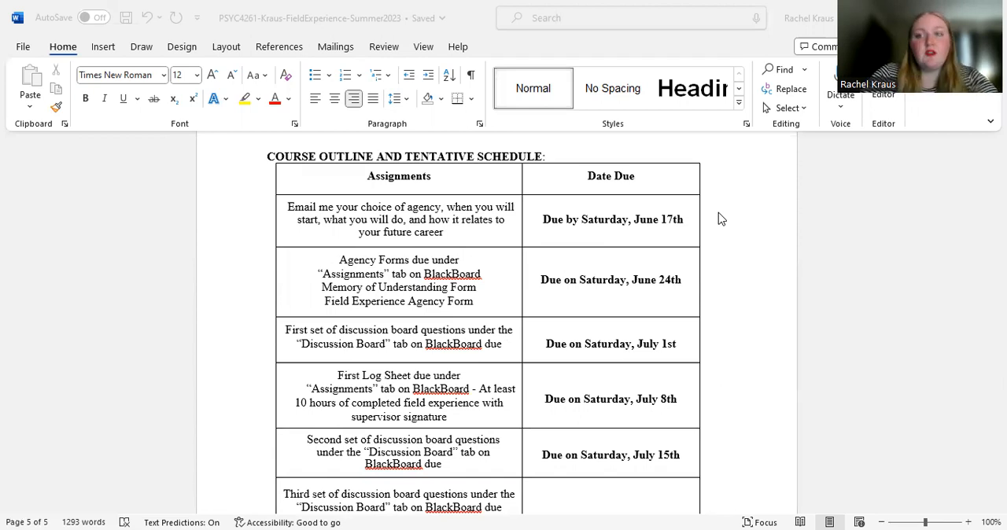
pyautogui.moveTo(465, 187)
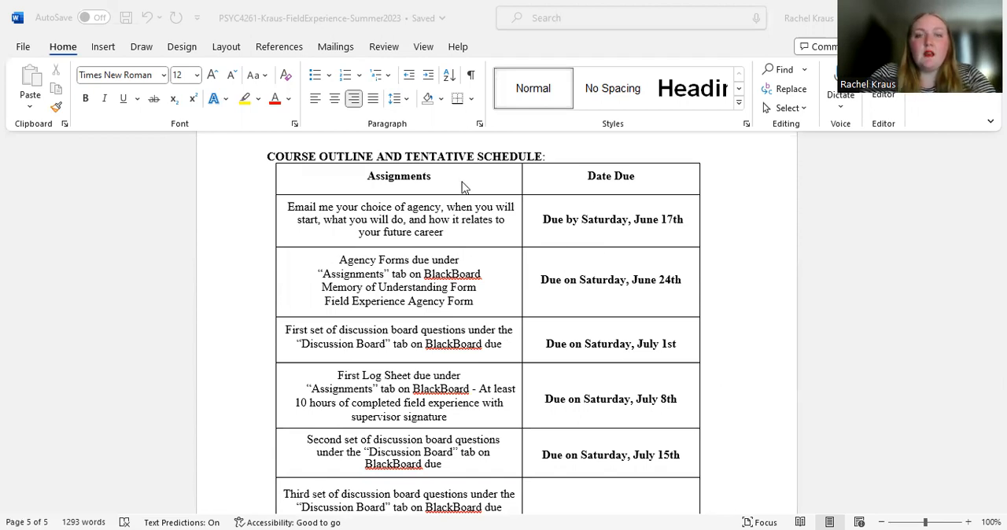
pyautogui.scroll(-3)
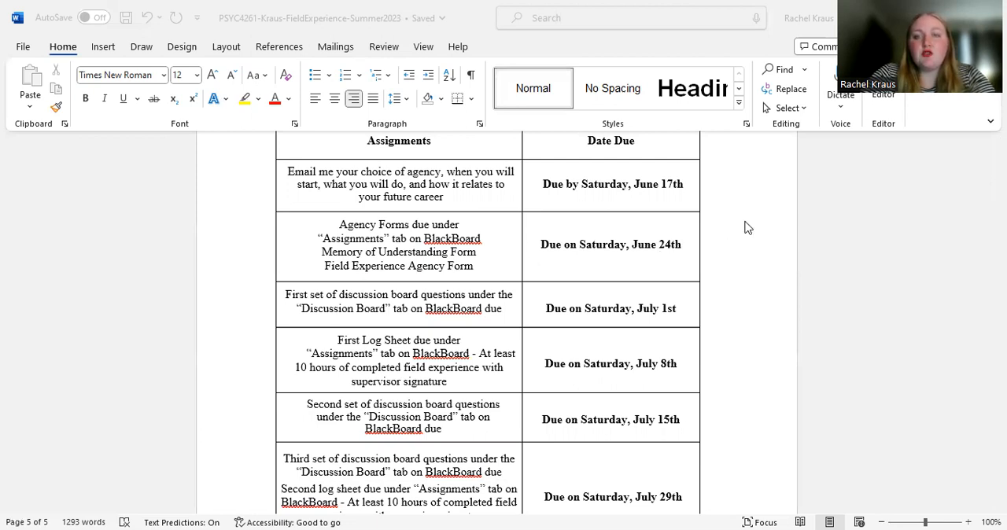
pyautogui.scroll(-3)
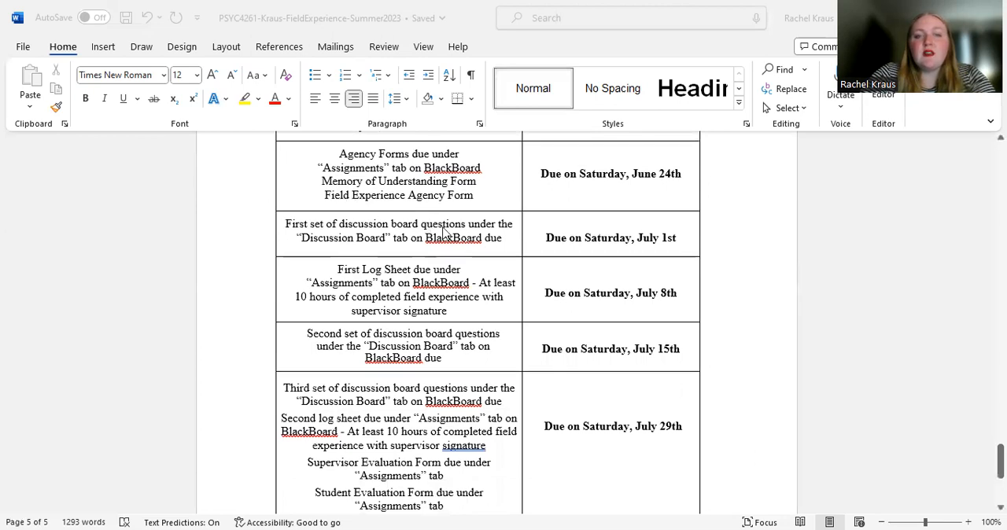
pyautogui.moveTo(689, 242)
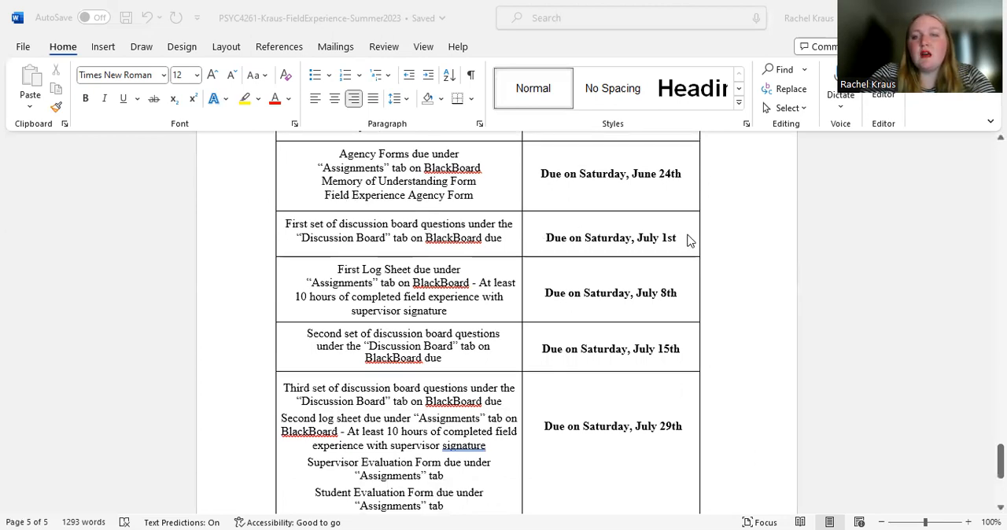
pyautogui.scroll(-3)
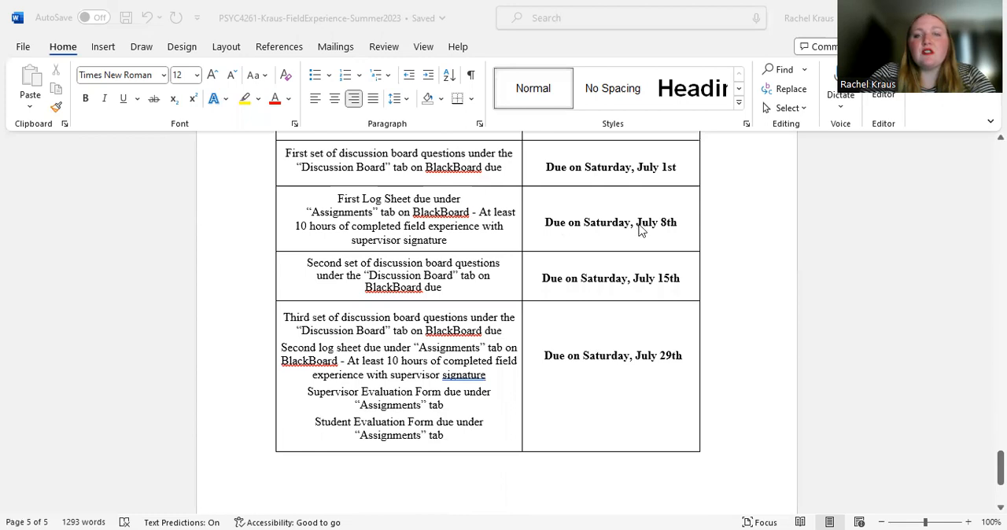
pyautogui.scroll(-3)
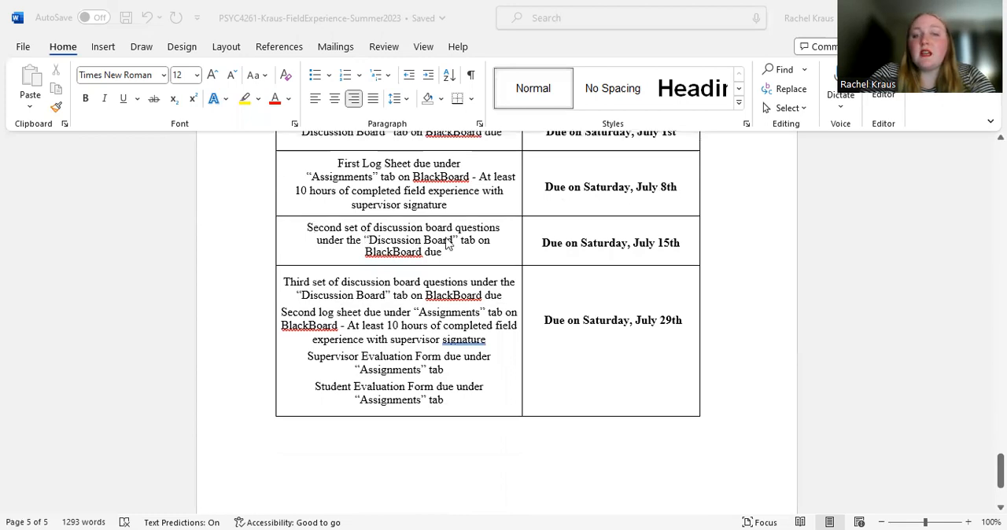
pyautogui.scroll(-3)
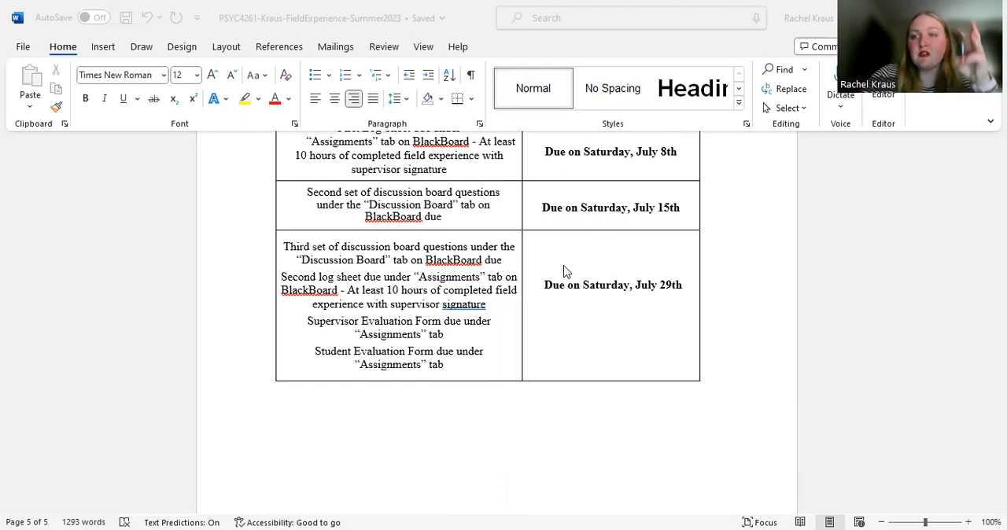
pyautogui.moveTo(585, 331)
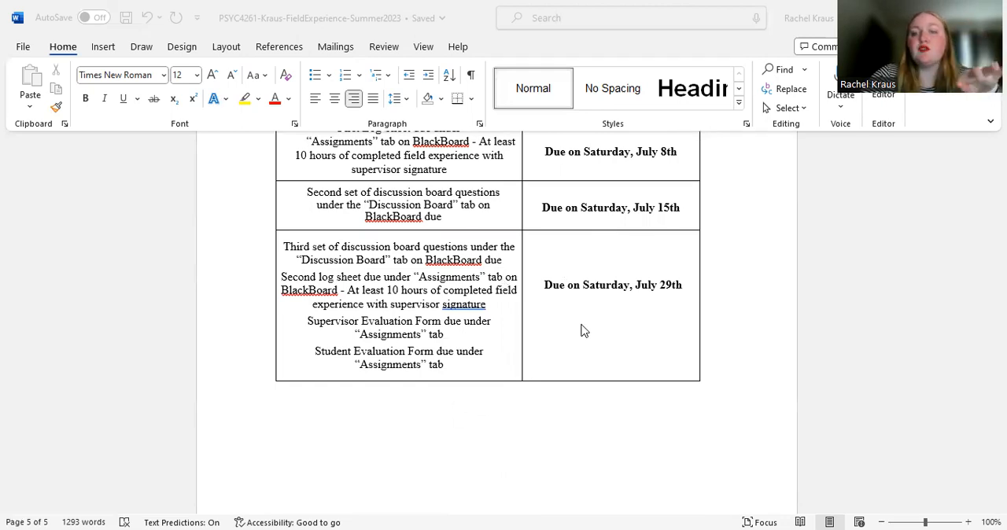
pyautogui.scroll(-3)
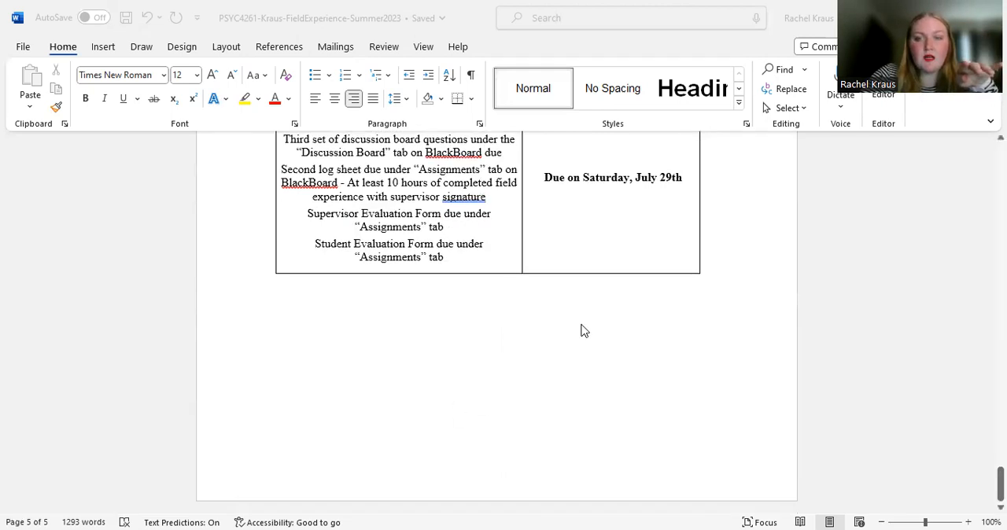